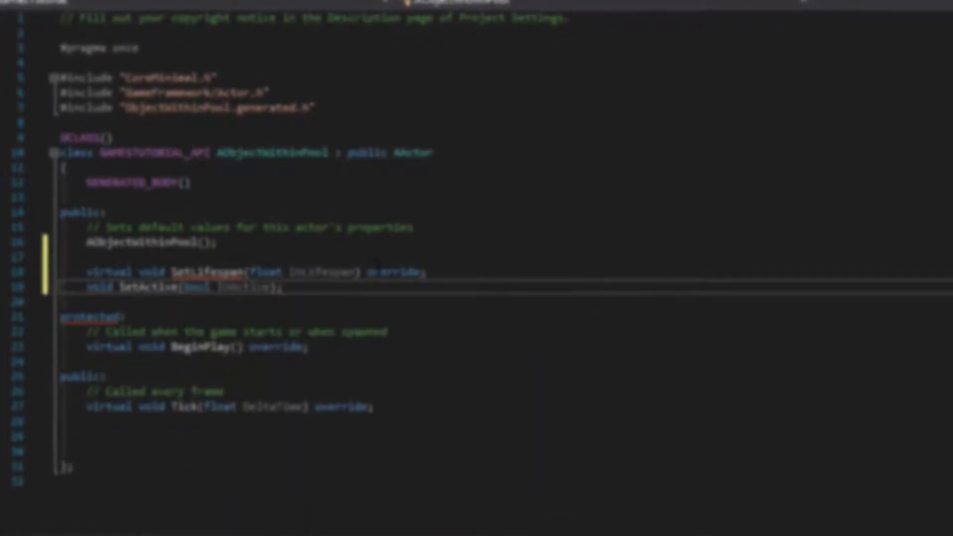
{"action": "type", "text": "bool IsActive"}
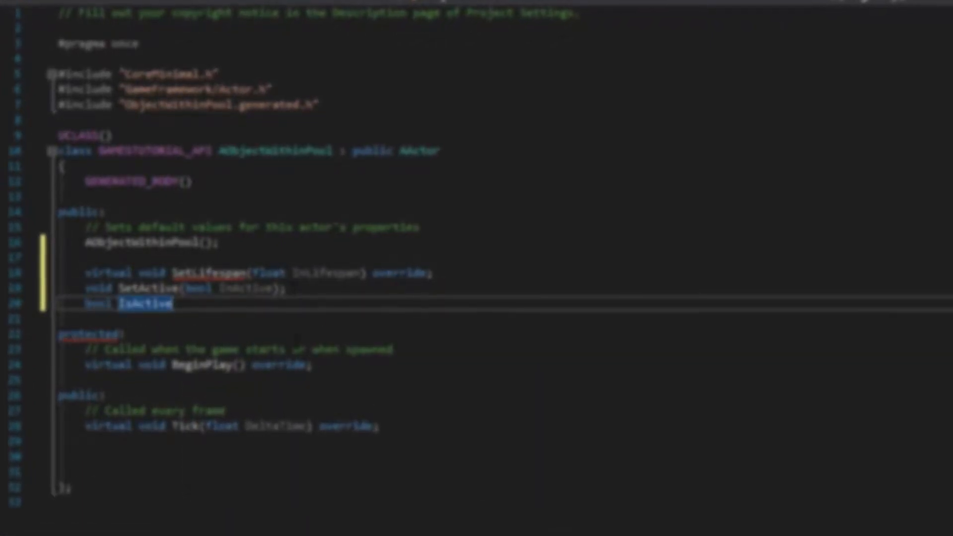